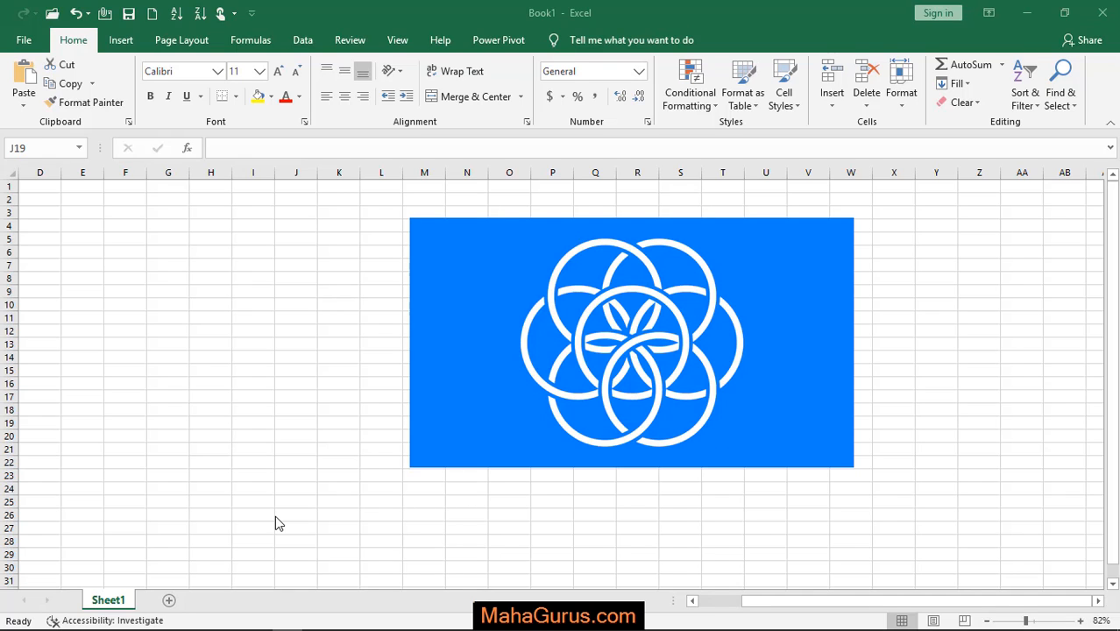
{"action": "mouse_move", "coordinate": [506, 384]}
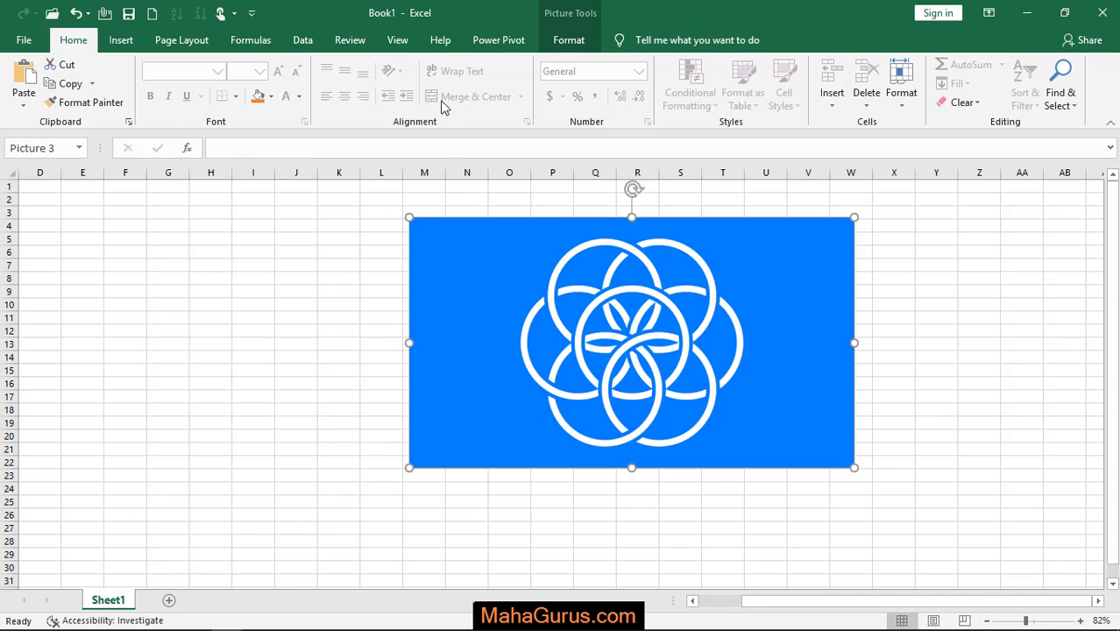
{"action": "mouse_move", "coordinate": [595, 33]}
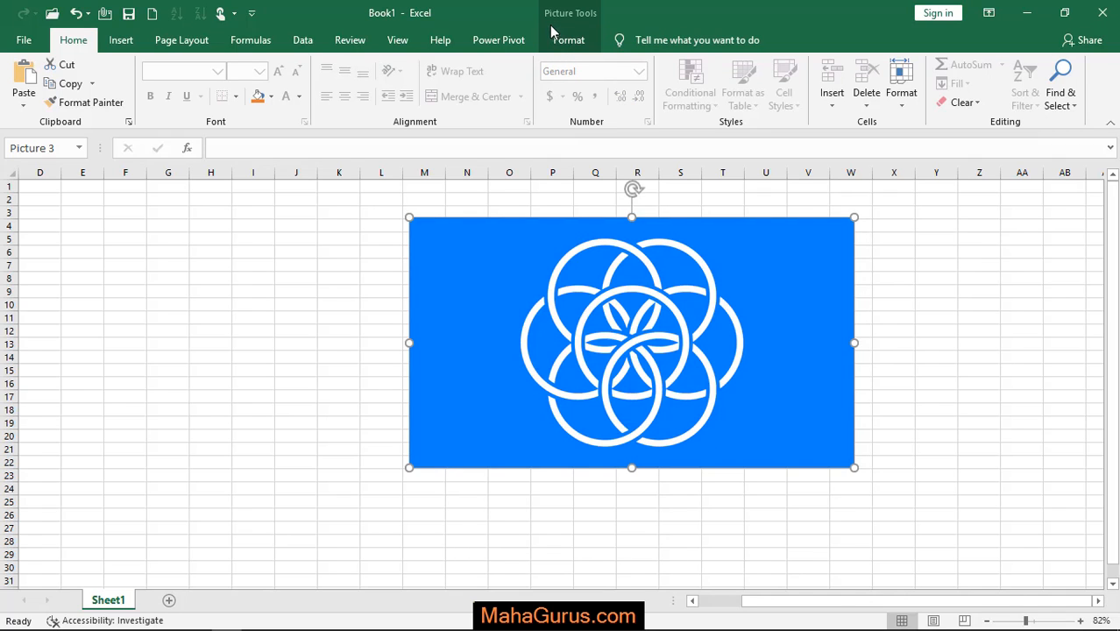
- Show the Picture Tools Format ribbon with adjustment options for the selected flag image
{"action": "left_click", "coordinate": [569, 40]}
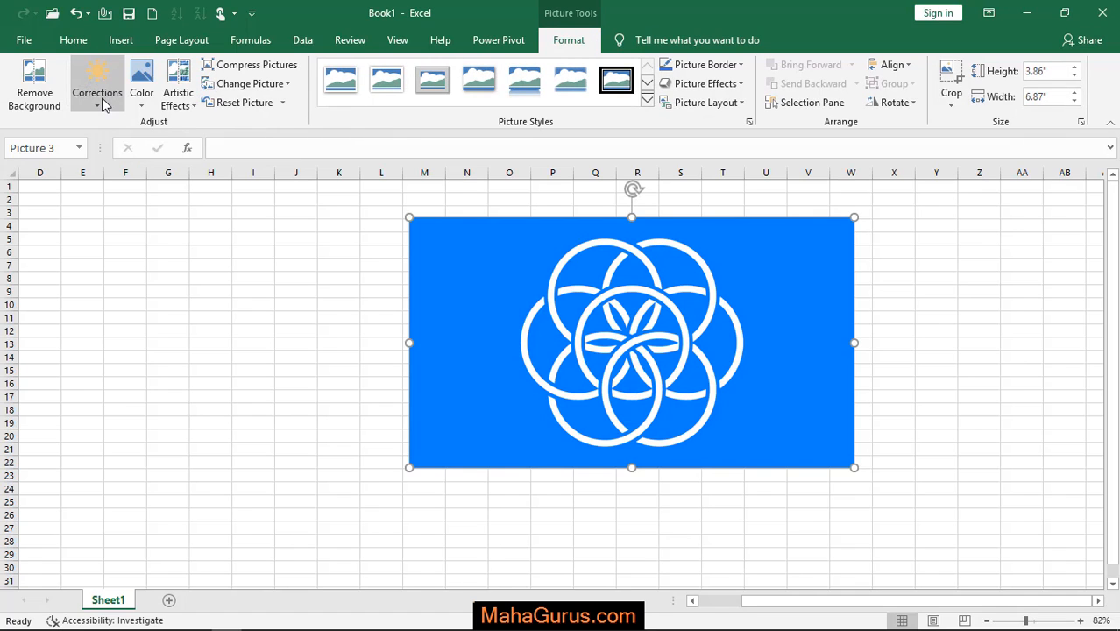
{"action": "mouse_move", "coordinate": [97, 83]}
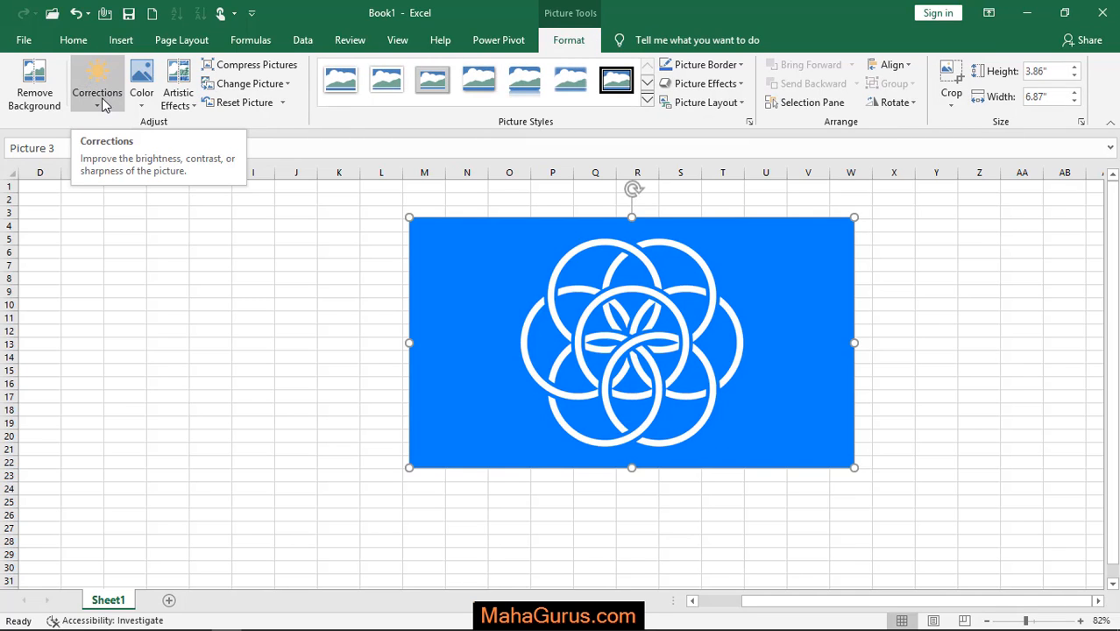
- Preview Brightness/Contrast presets from Corrections on the flag, then select an empty worksheet cell
{"action": "left_click", "coordinate": [96, 84]}
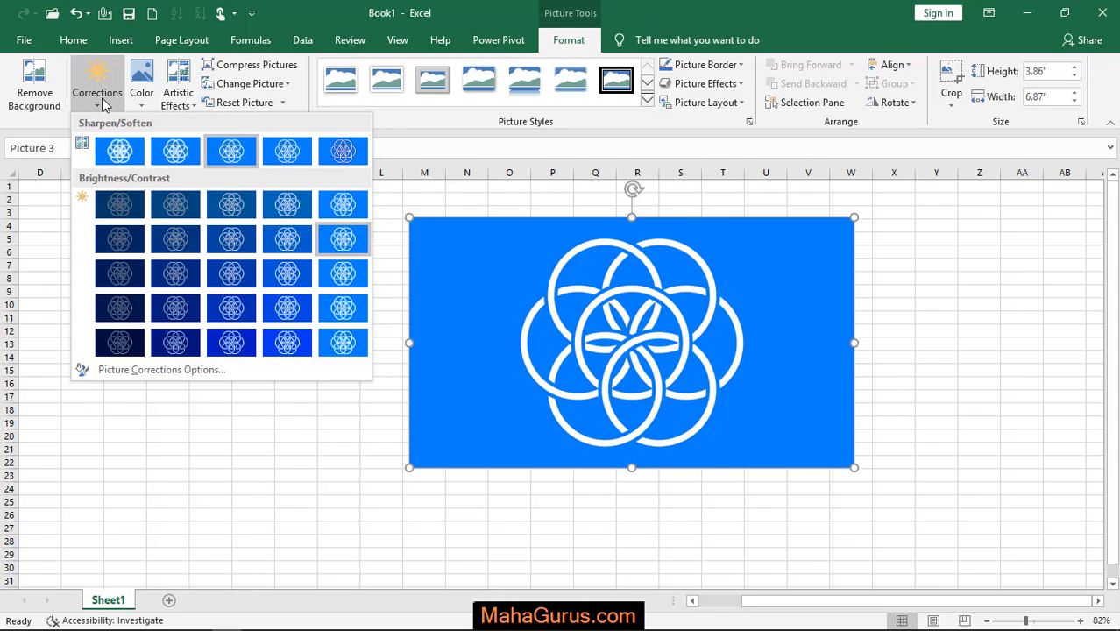
{"action": "mouse_move", "coordinate": [119, 204]}
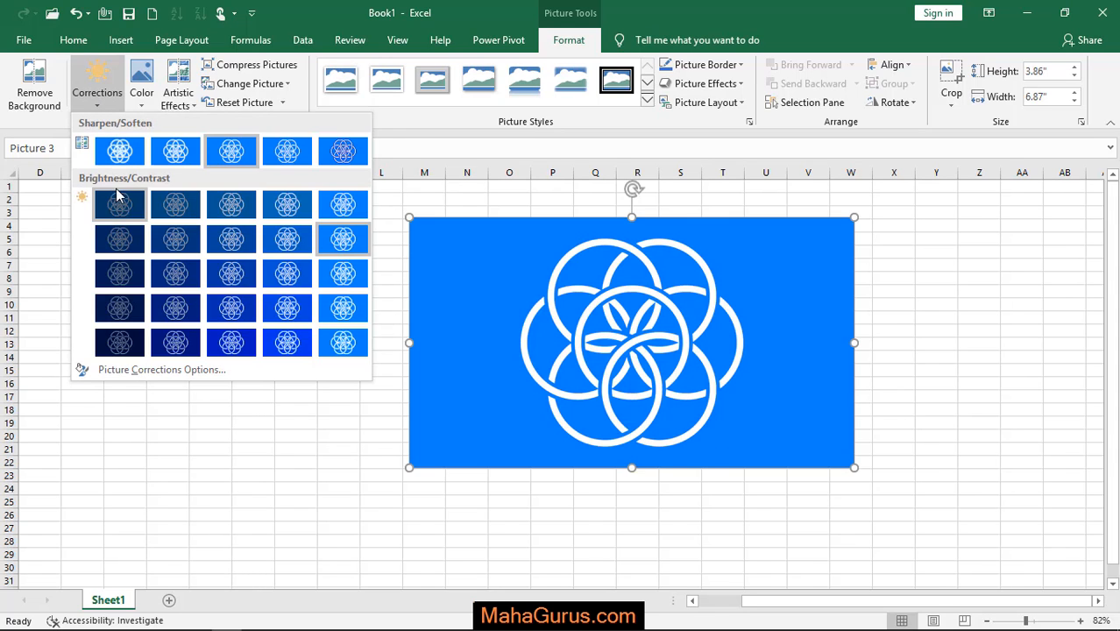
{"action": "mouse_move", "coordinate": [87, 191]}
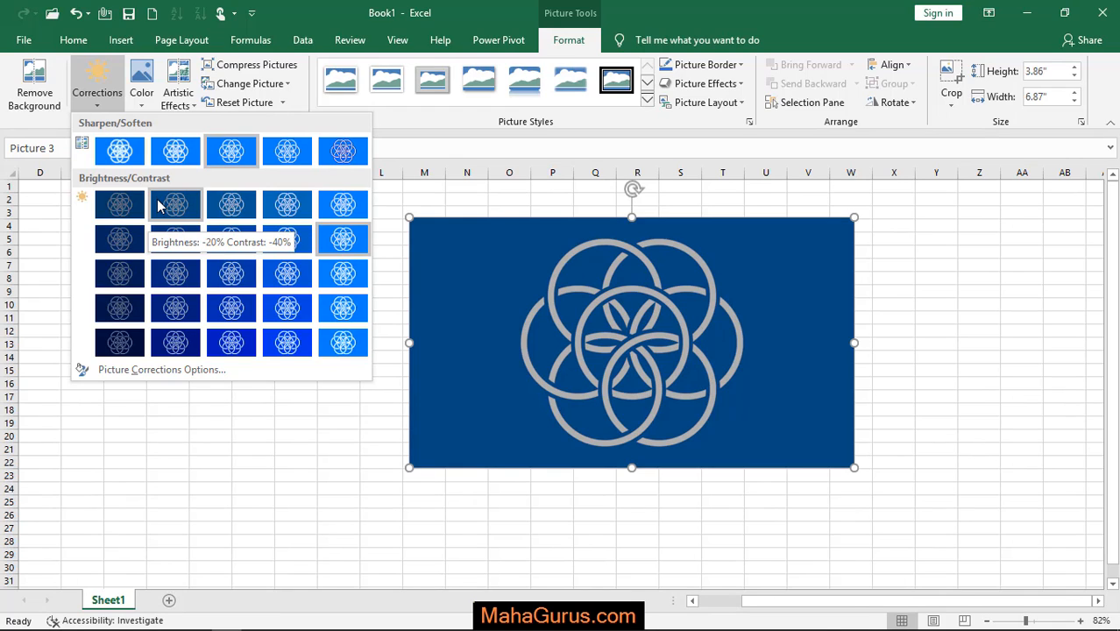
{"action": "mouse_move", "coordinate": [197, 206]}
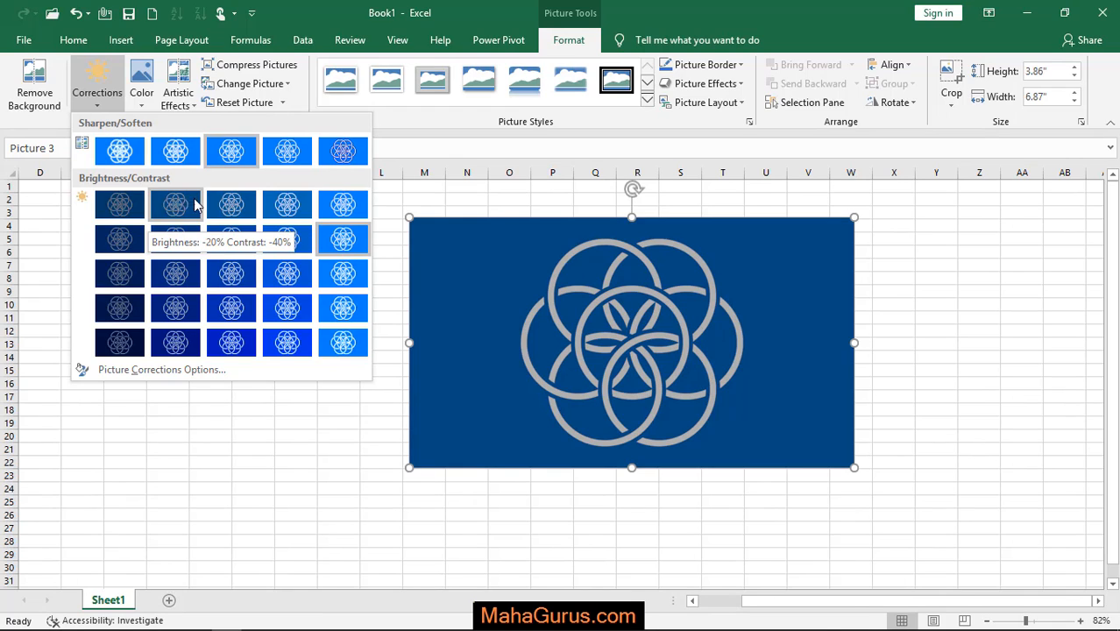
{"action": "mouse_move", "coordinate": [231, 203]}
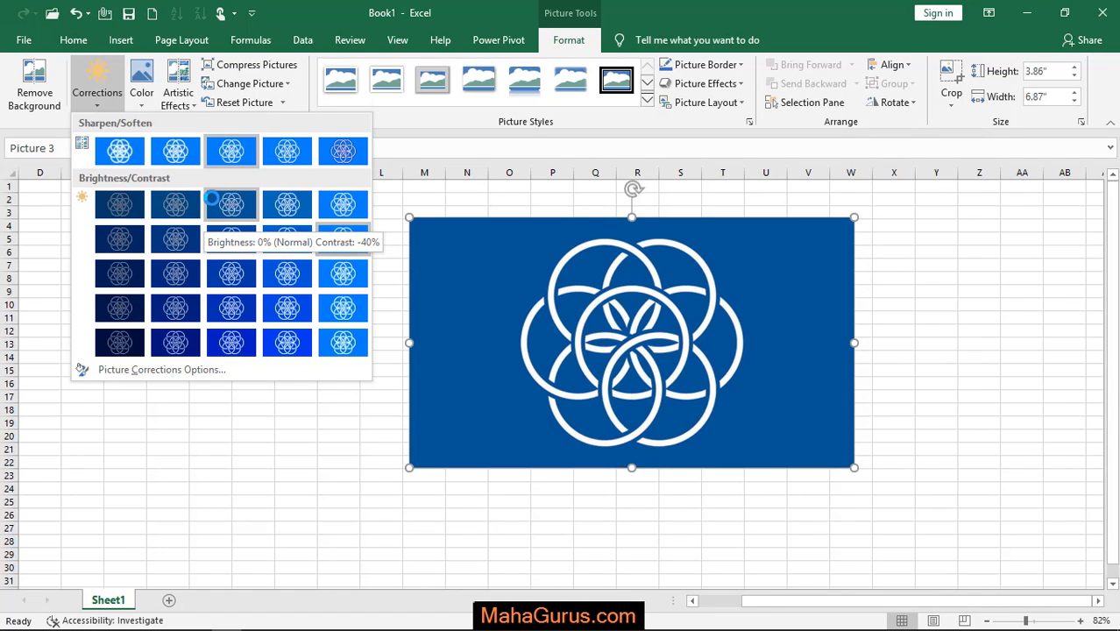
{"action": "mouse_move", "coordinate": [287, 204]}
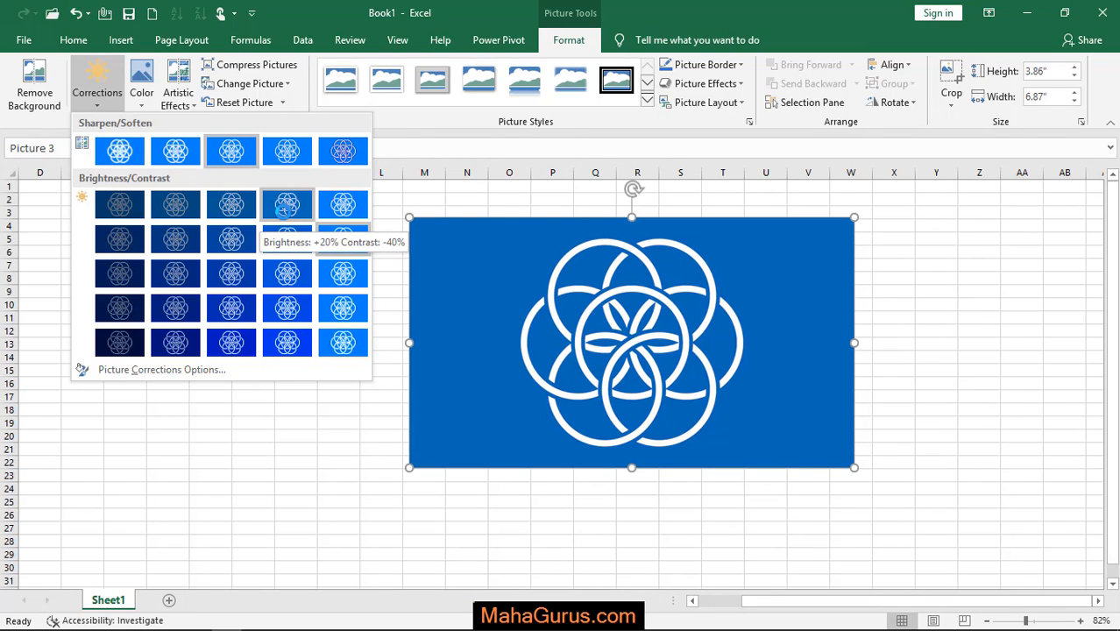
{"action": "mouse_move", "coordinate": [263, 217]}
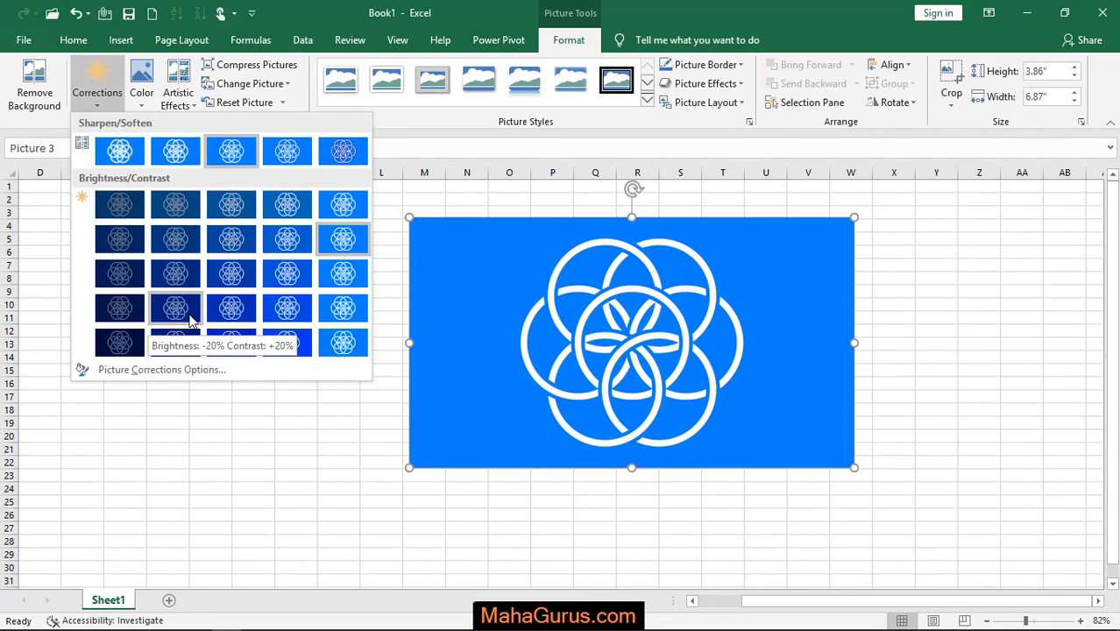
{"action": "mouse_move", "coordinate": [343, 309]}
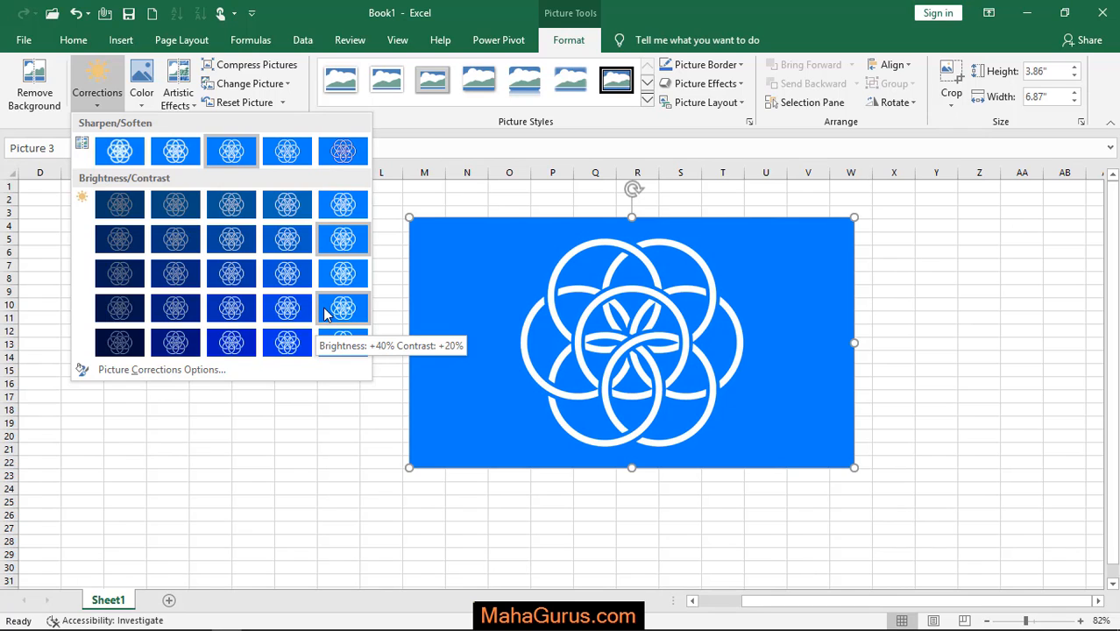
{"action": "left_click", "coordinate": [295, 369]}
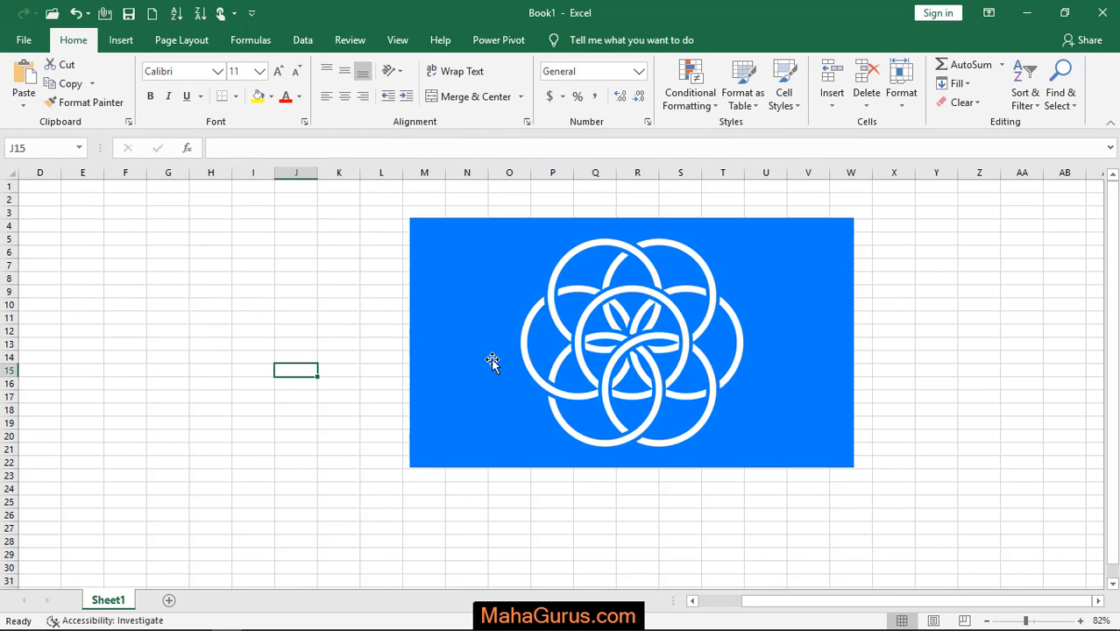
{"action": "left_click", "coordinate": [253, 370]}
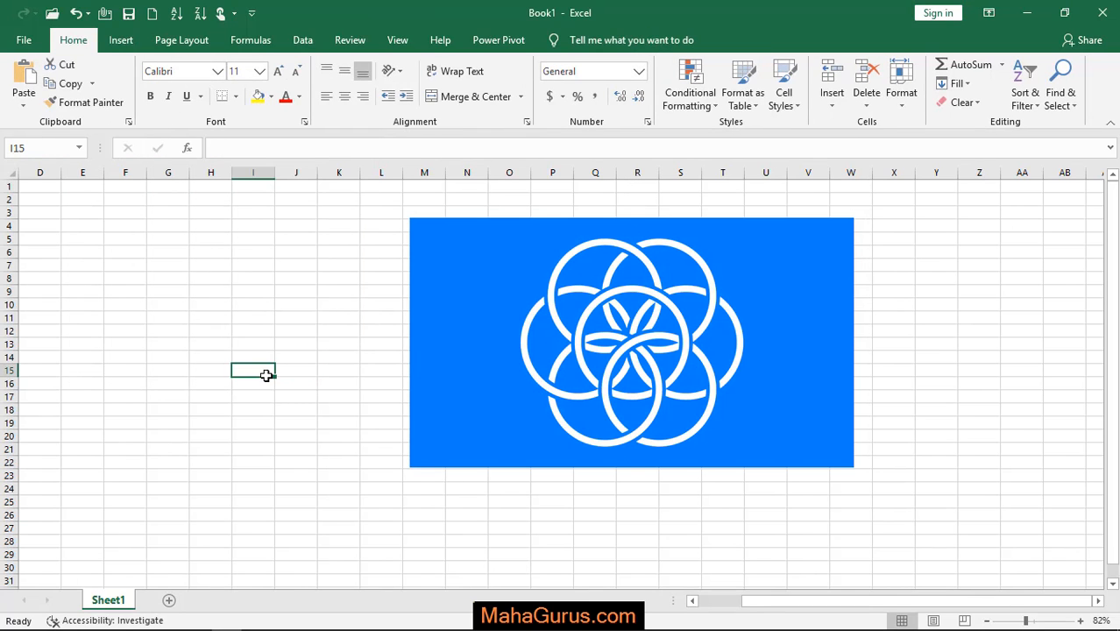